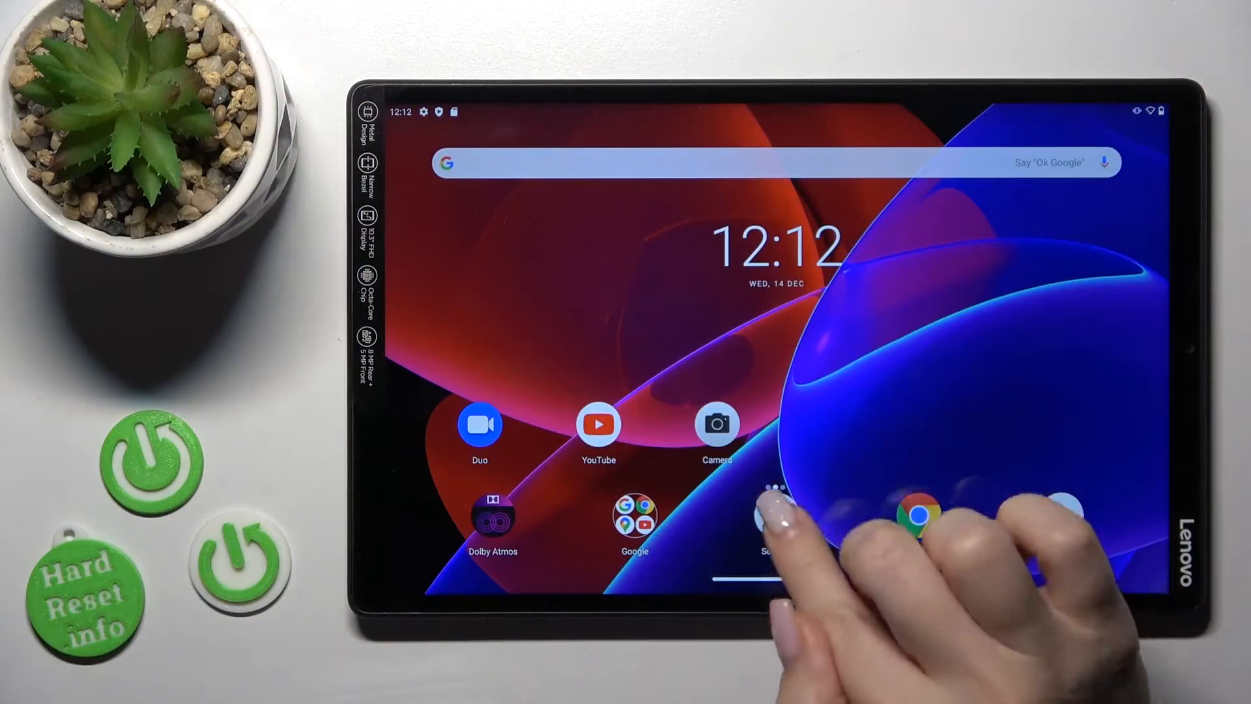
- Go to the Network & Internet page in Settings from the home screen
{"action": "left_click", "coordinate": [770, 518]}
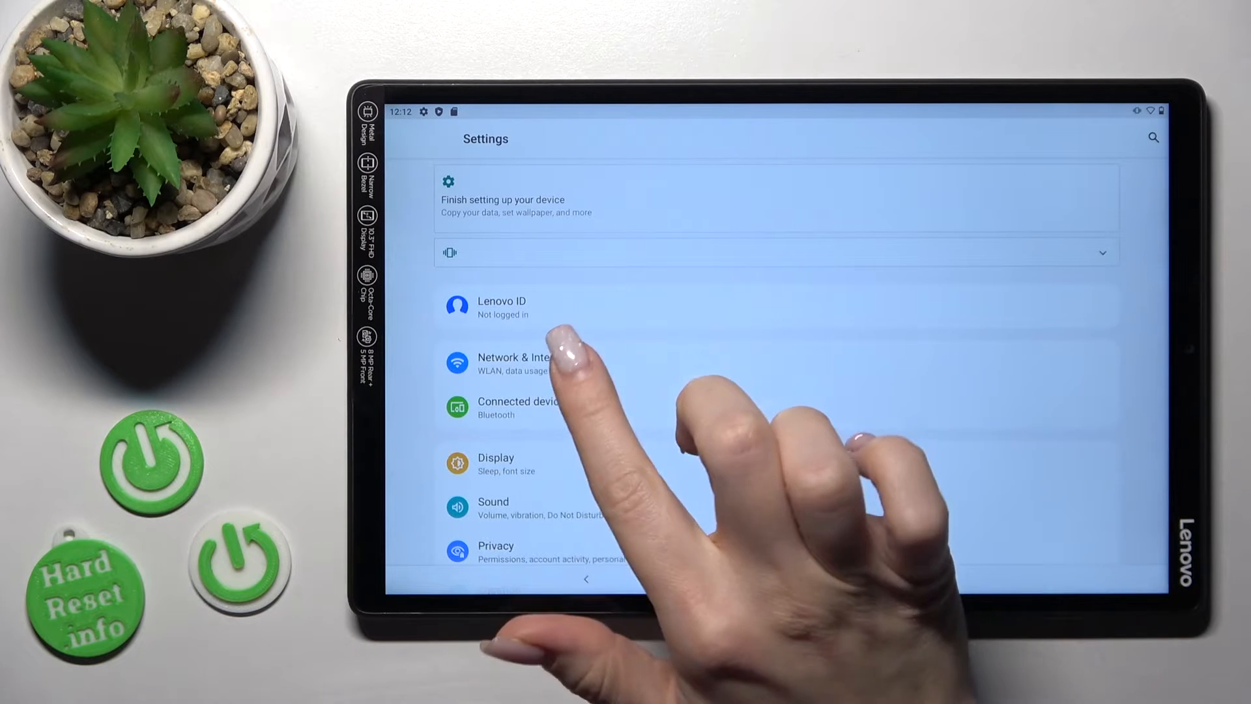
{"action": "left_click", "coordinate": [511, 363]}
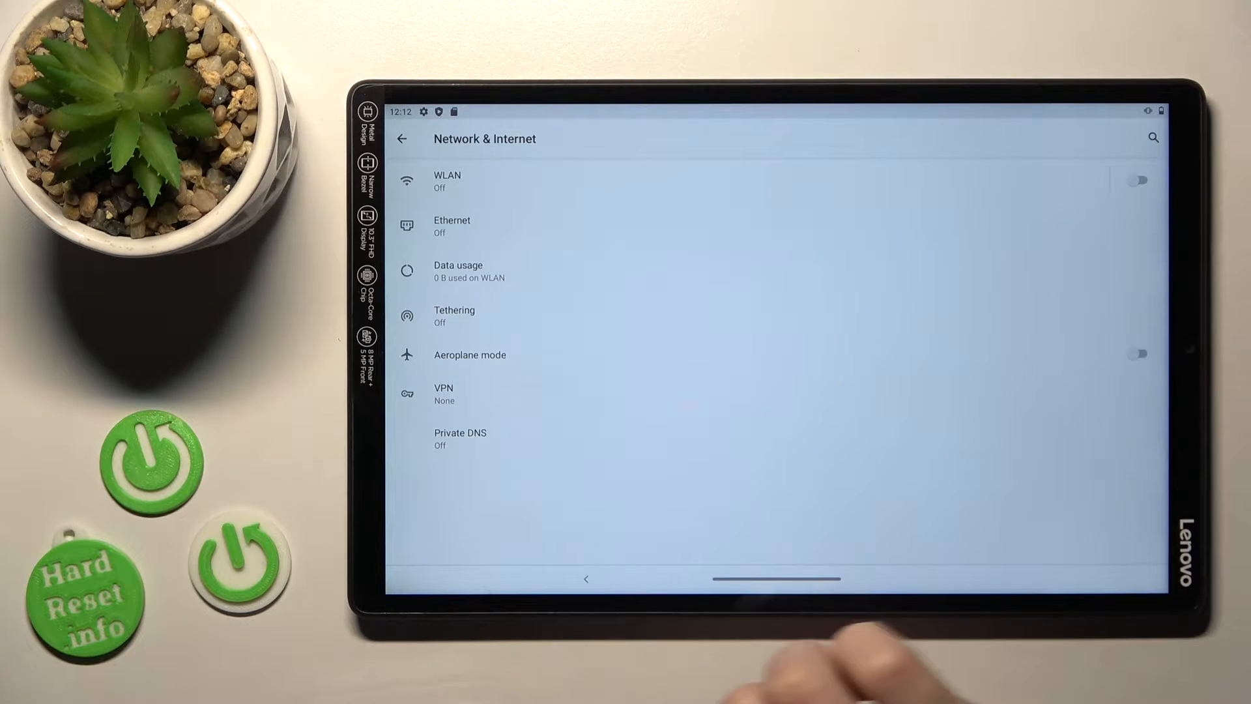
- Switch Use WLAN on (after briefly toggling it off) so nearby networks list
{"action": "left_click", "coordinate": [447, 182]}
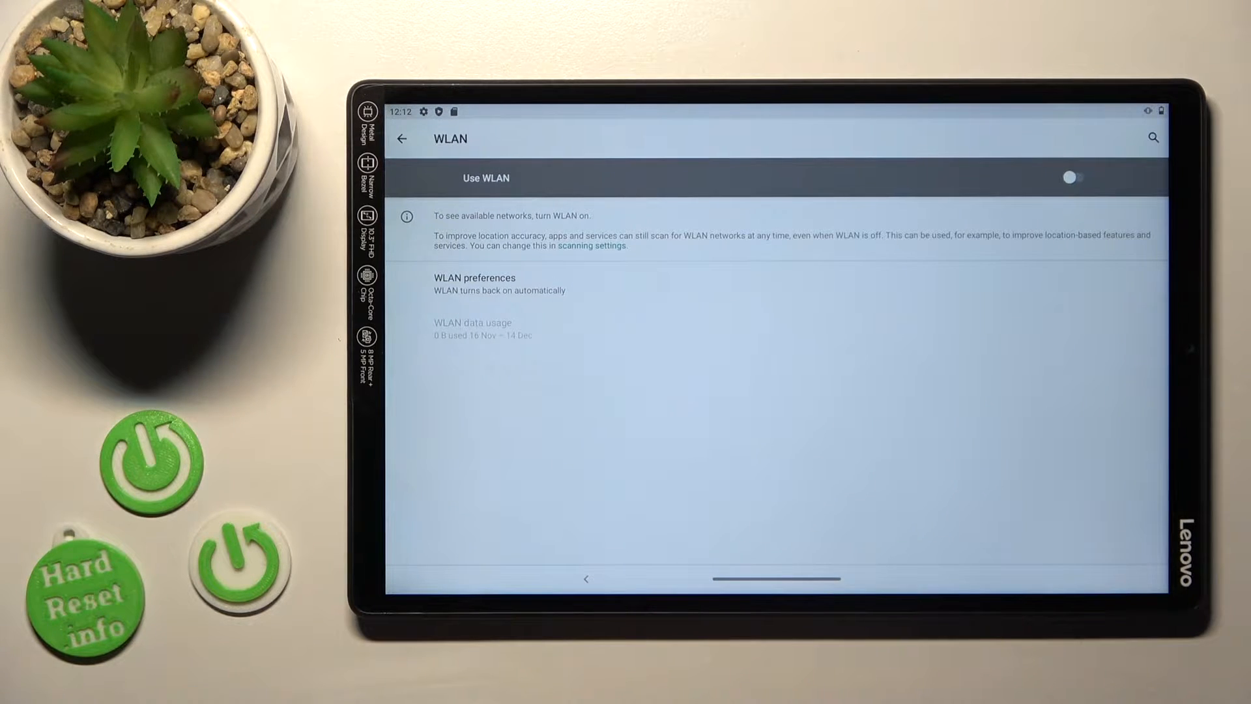
{"action": "left_click", "coordinate": [1073, 178]}
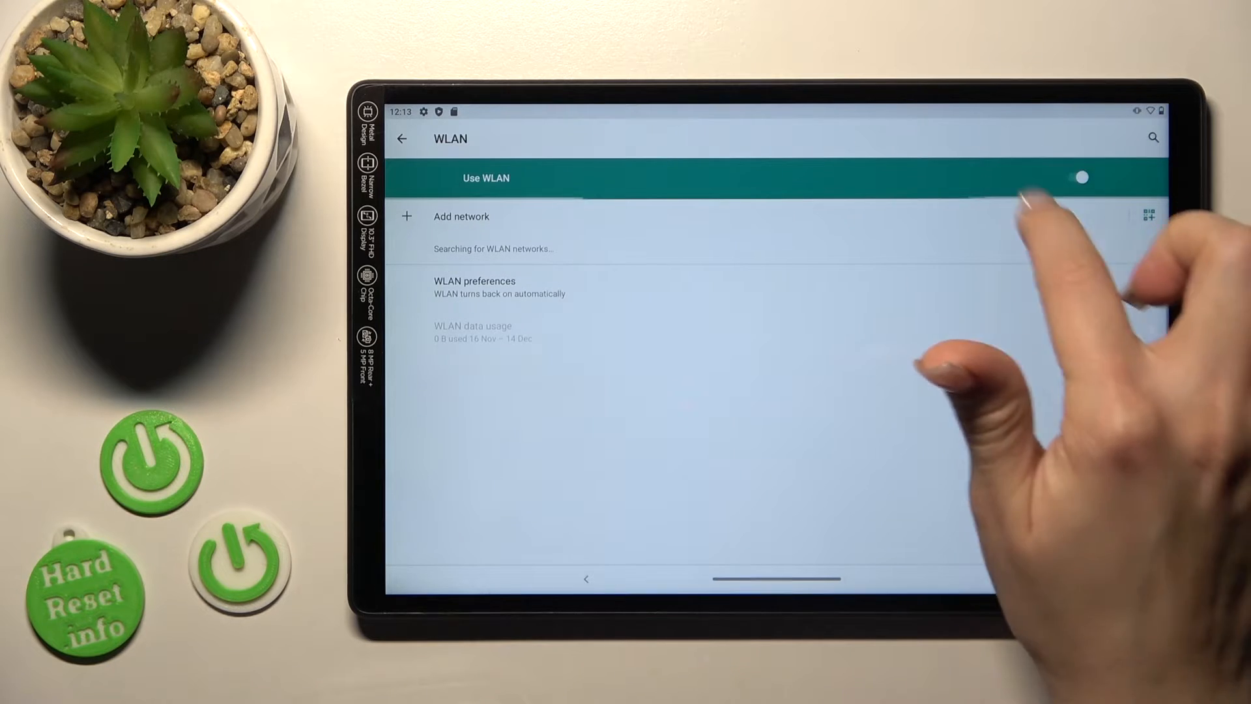
{"action": "left_click", "coordinate": [1077, 178]}
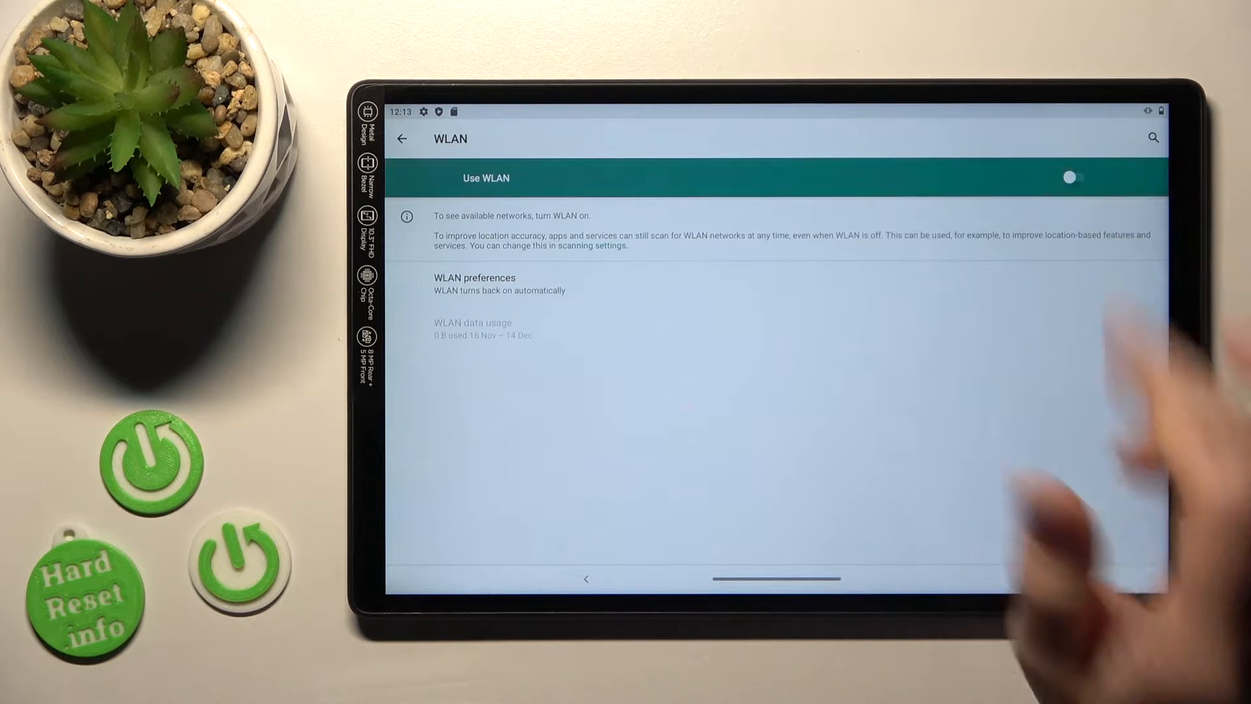
{"action": "left_click", "coordinate": [1073, 177]}
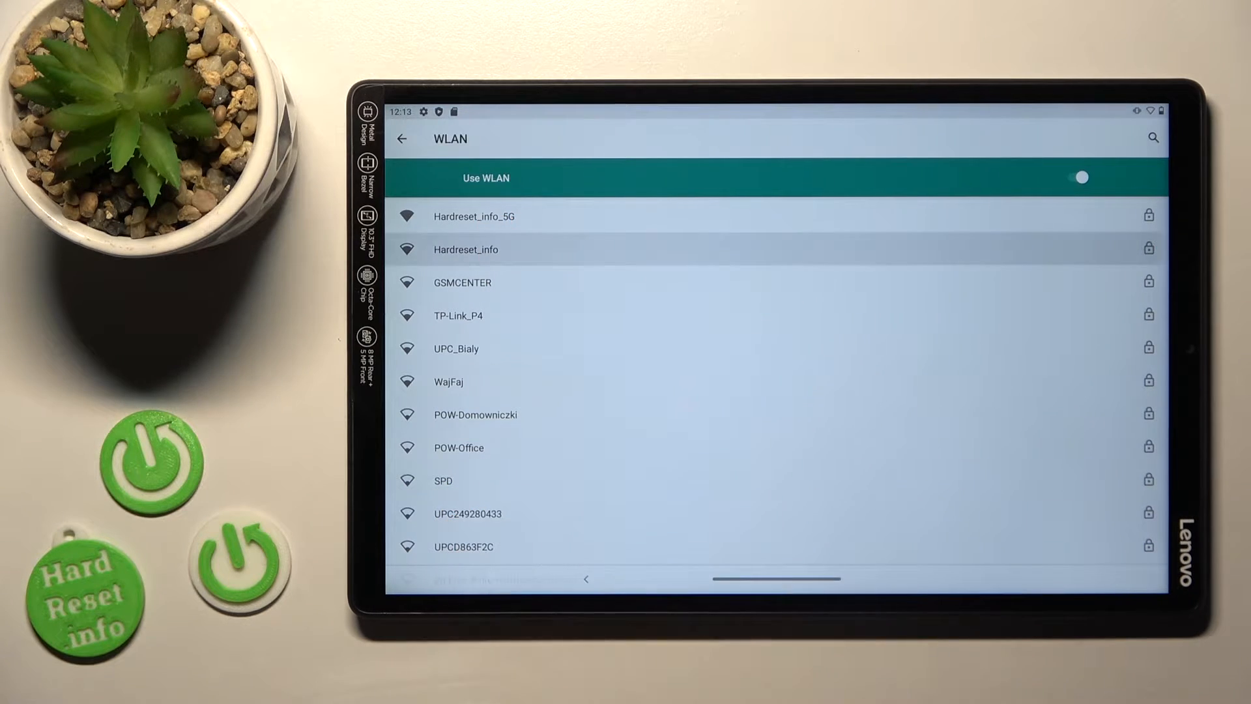
{"action": "left_click", "coordinate": [465, 249]}
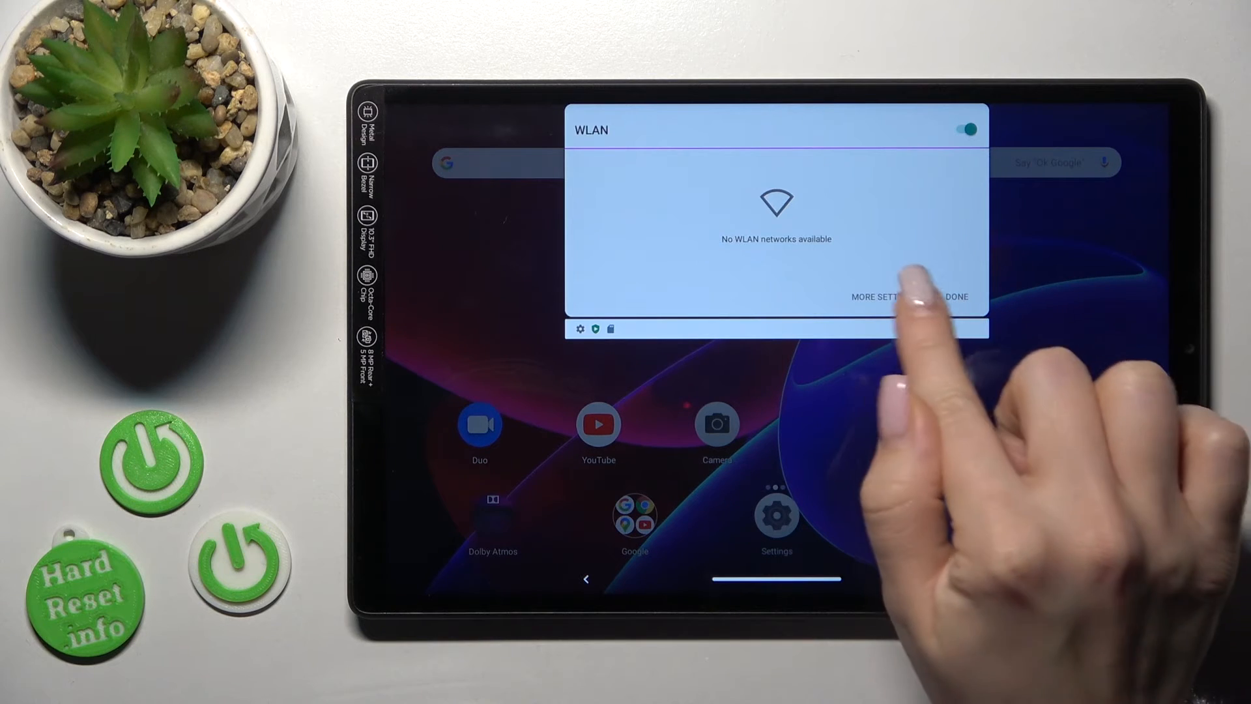
- Reach the full WLAN settings page via More settings in the quick panel
{"action": "left_click", "coordinate": [885, 296]}
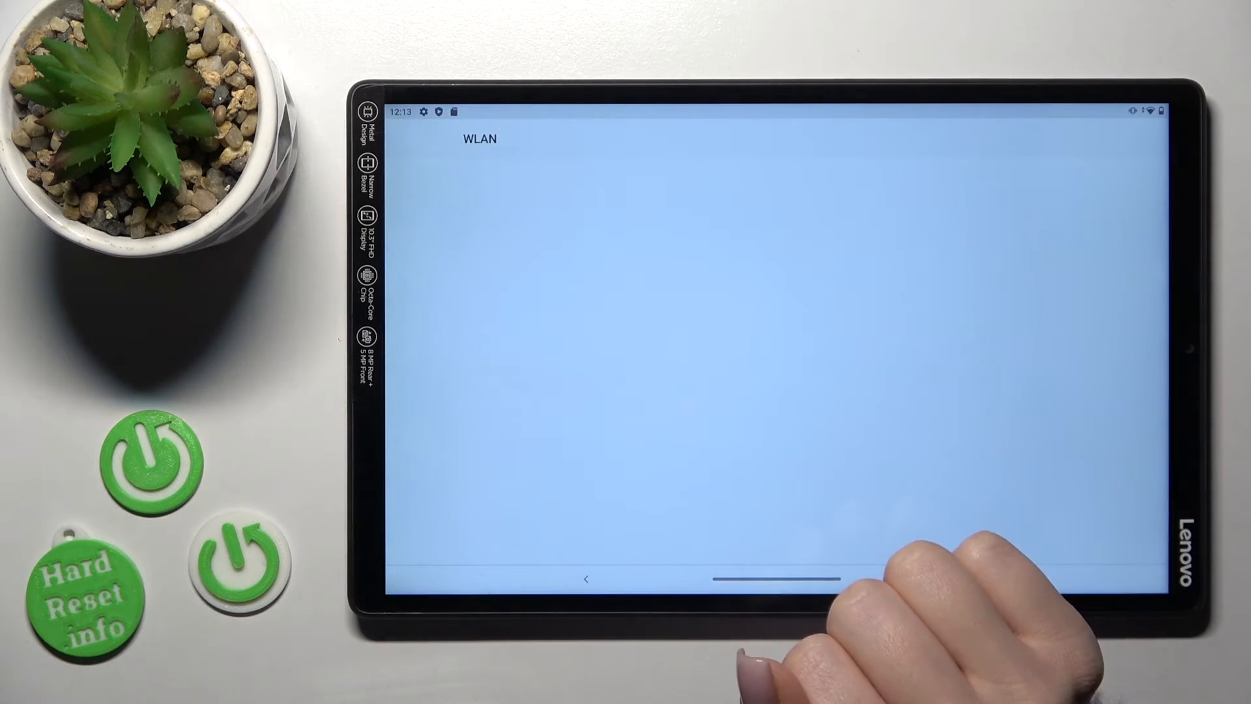